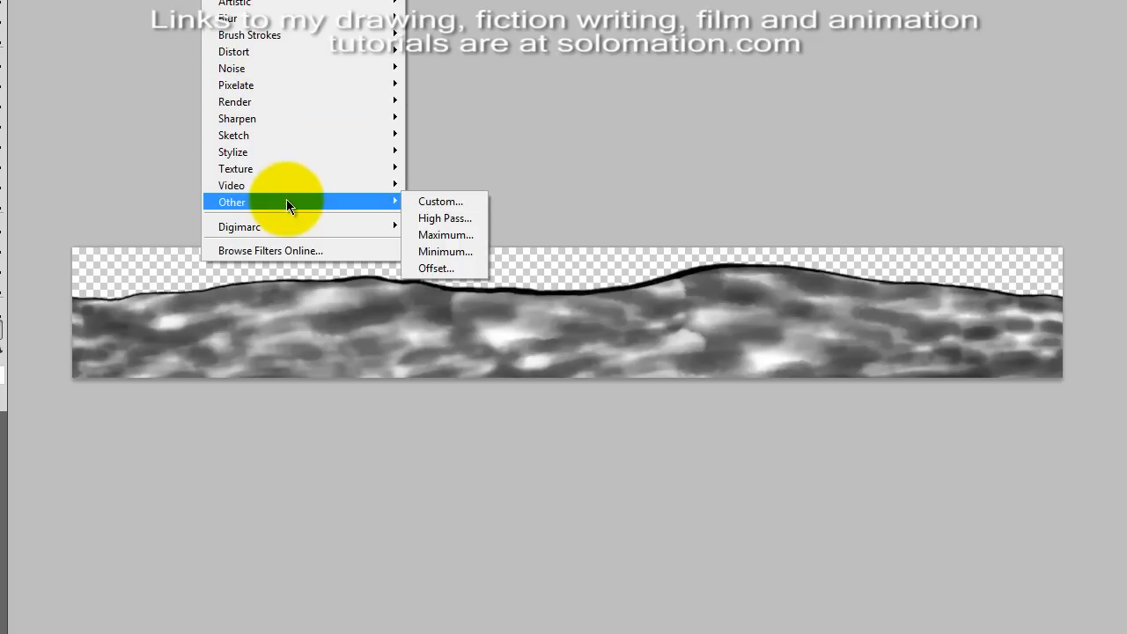
# Apply the Offset filter to the grey strip with a horizontal shift and Wrap Around
pyautogui.click(437, 267)
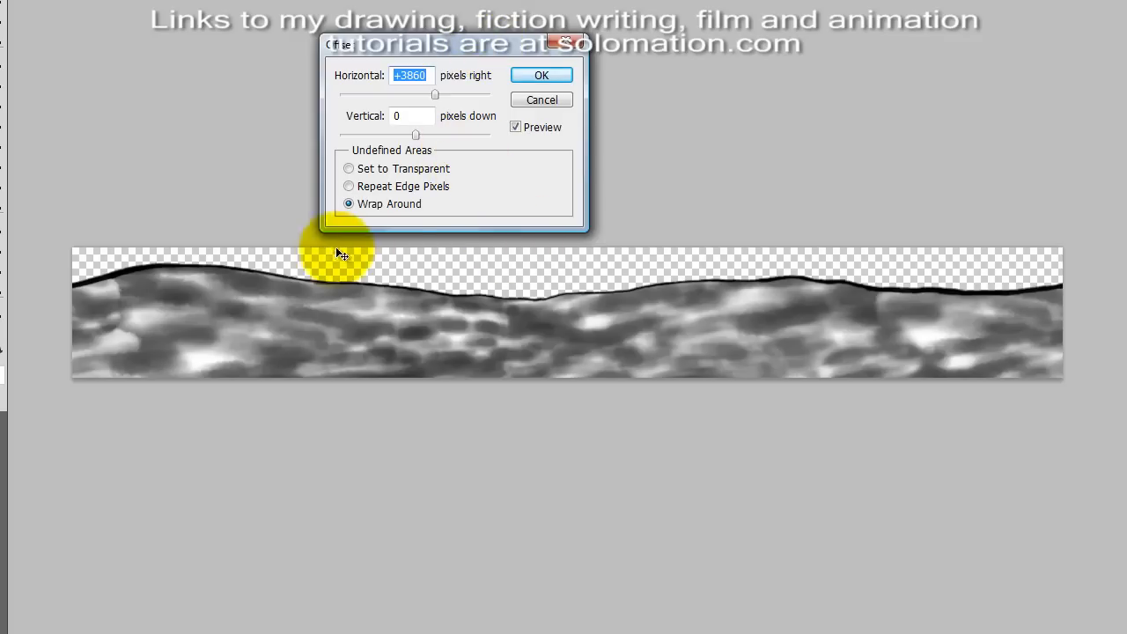
pyautogui.moveTo(467, 341)
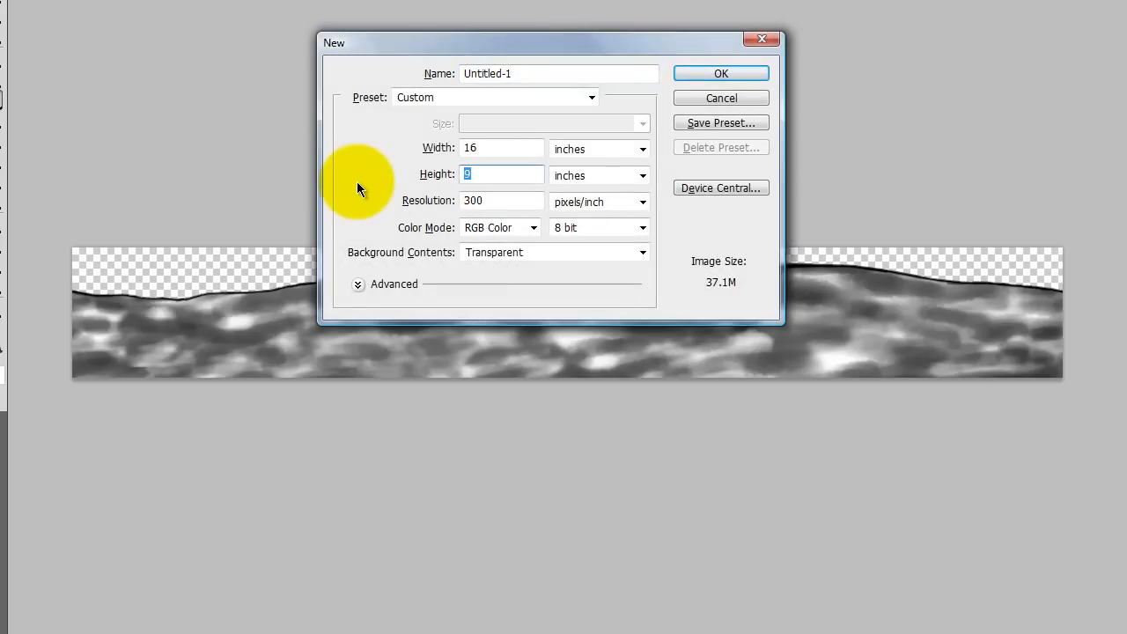
# Create a new 16 × 2 inch document for the hill silhouette strip
pyautogui.write('2')
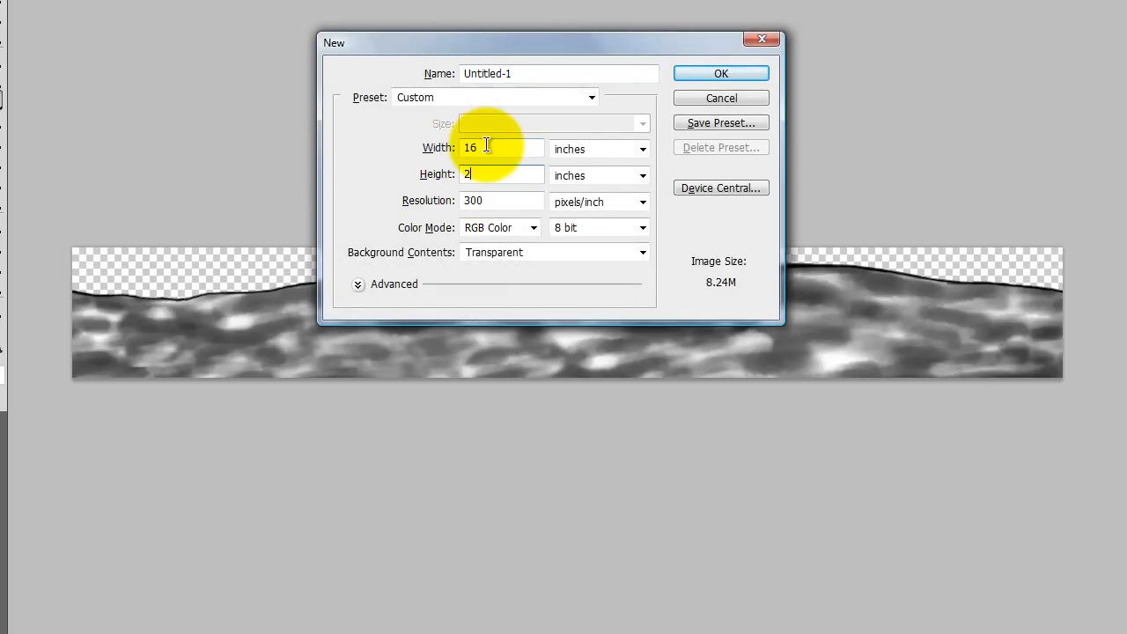
pyautogui.click(720, 74)
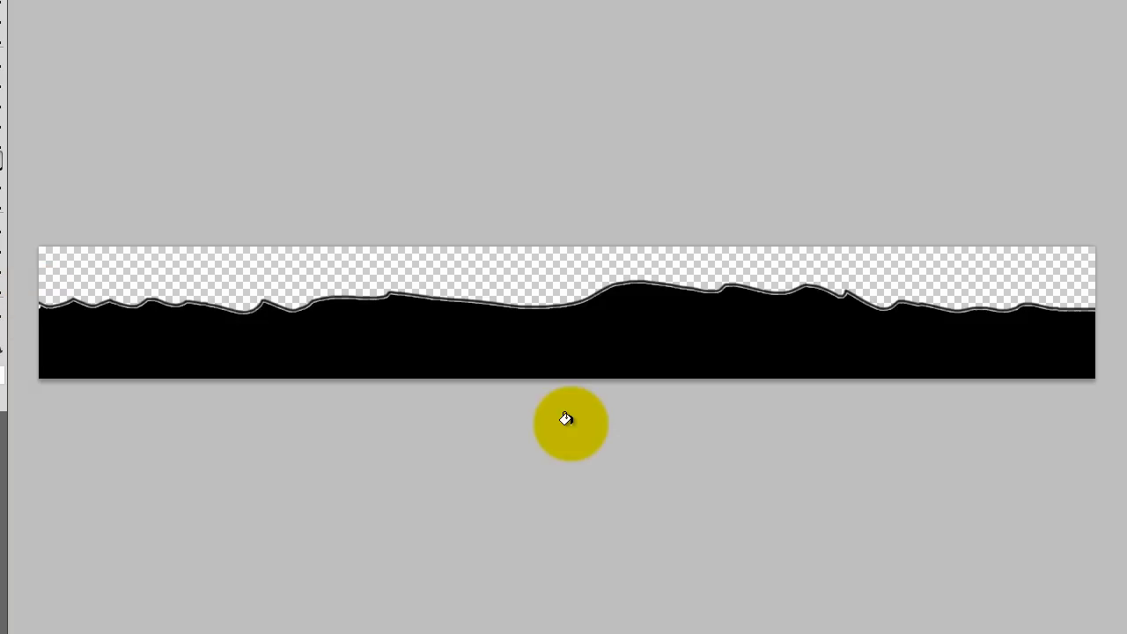
pyautogui.moveTo(654, 456)
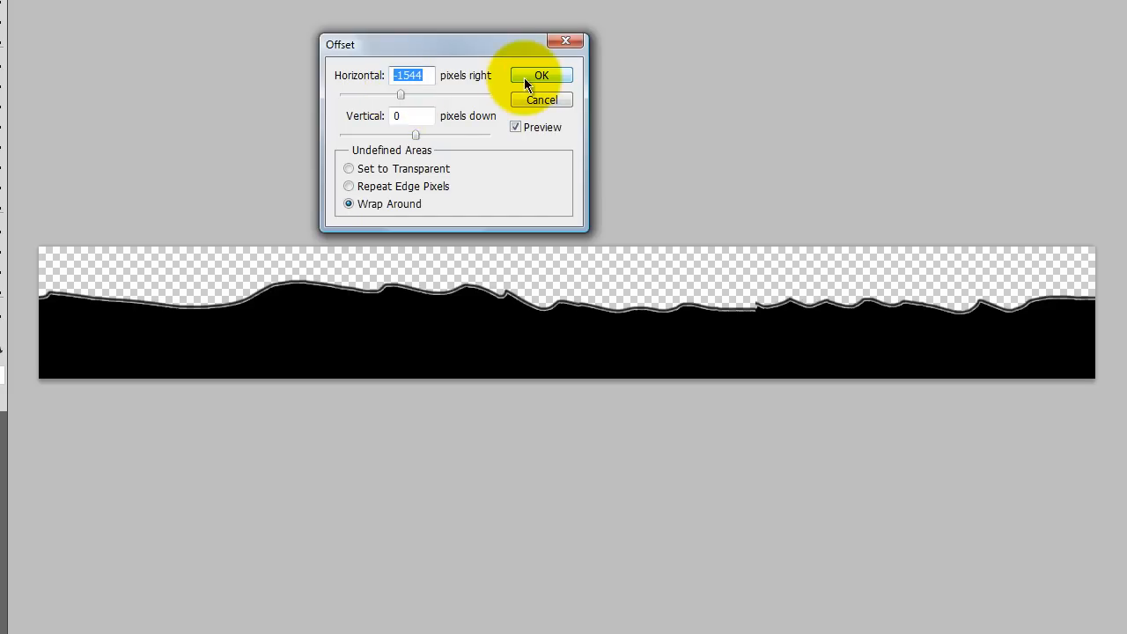
# Offset the black hill silhouette with Wrap Around and paint over the exposed seam
pyautogui.click(540, 73)
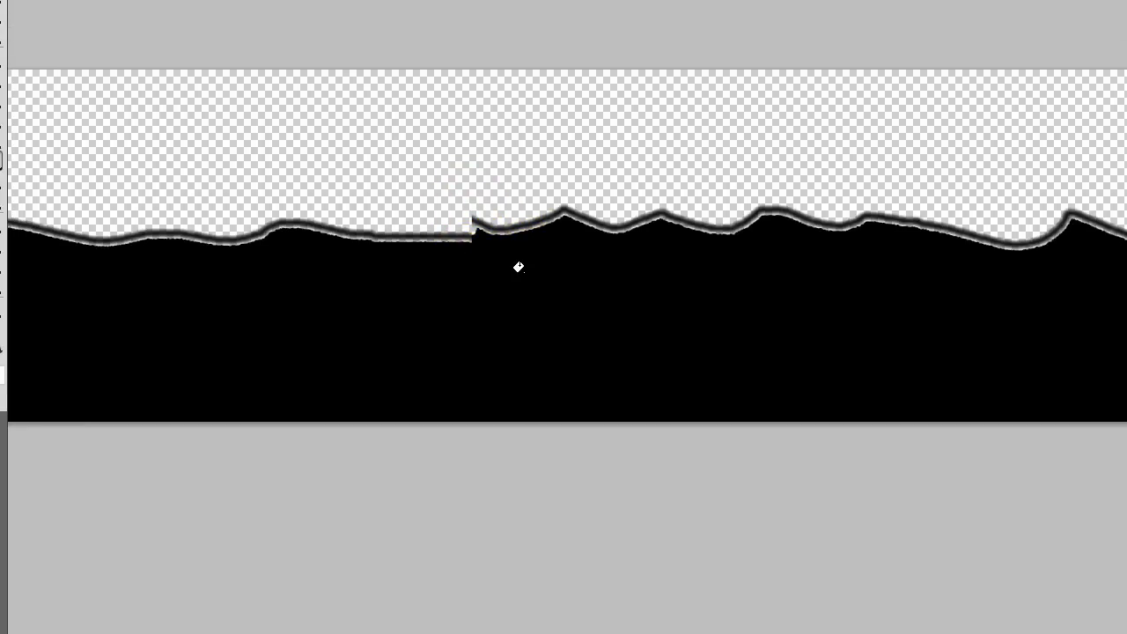
pyautogui.click(477, 235)
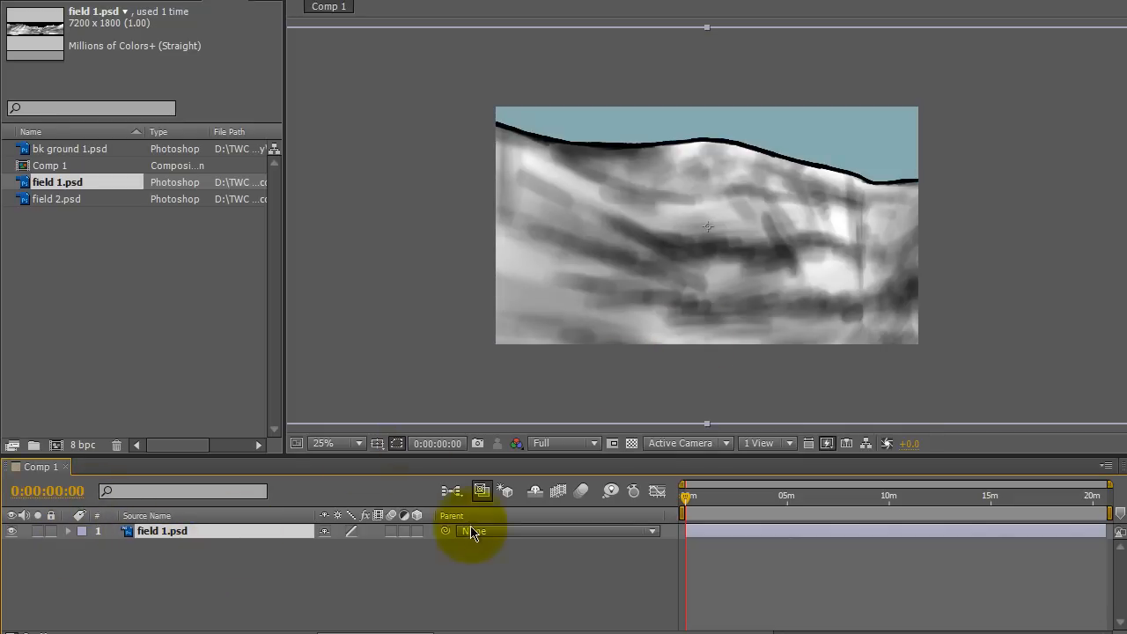
# Make field 1.psd a 3D layer, show 2 Views - Horizontal and add Camera 1
pyautogui.click(768, 444)
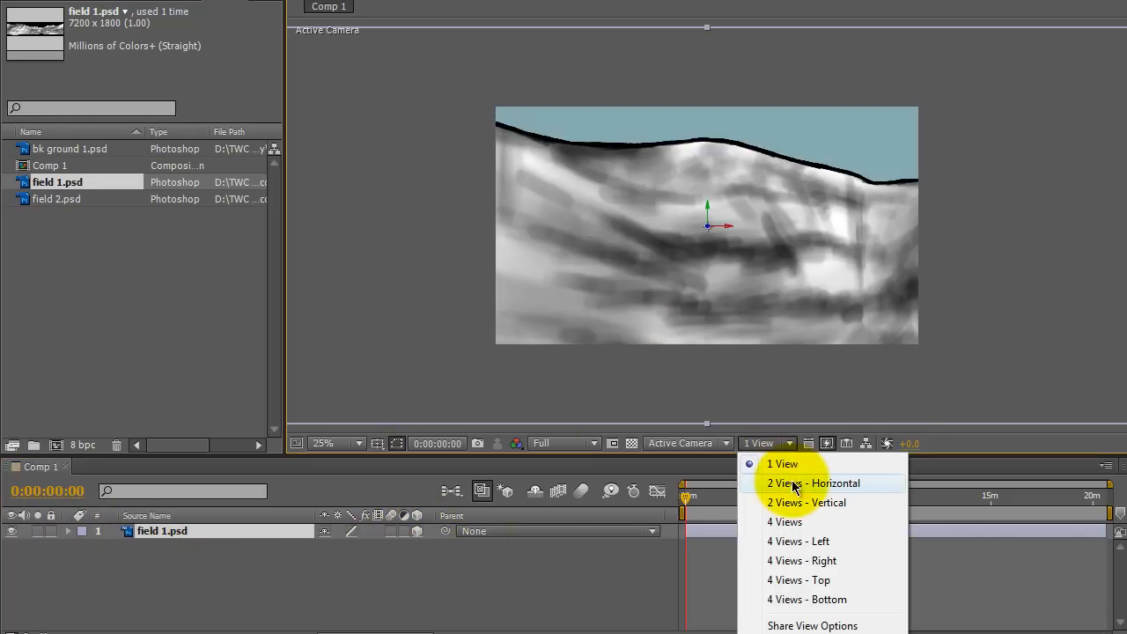
pyautogui.click(811, 482)
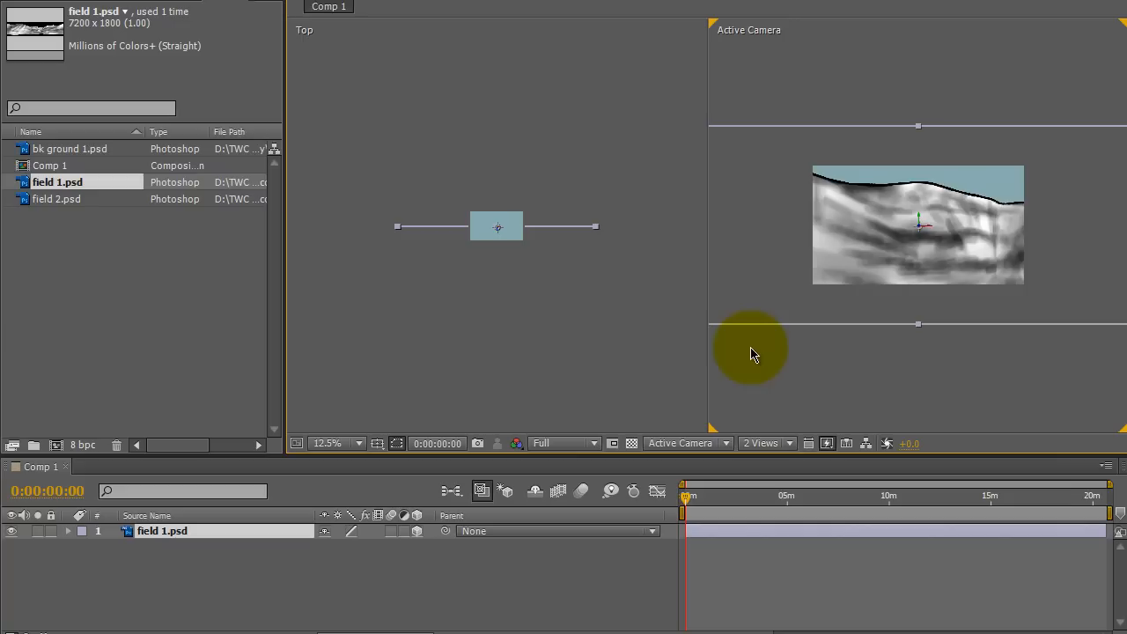
pyautogui.rightClick(162, 530)
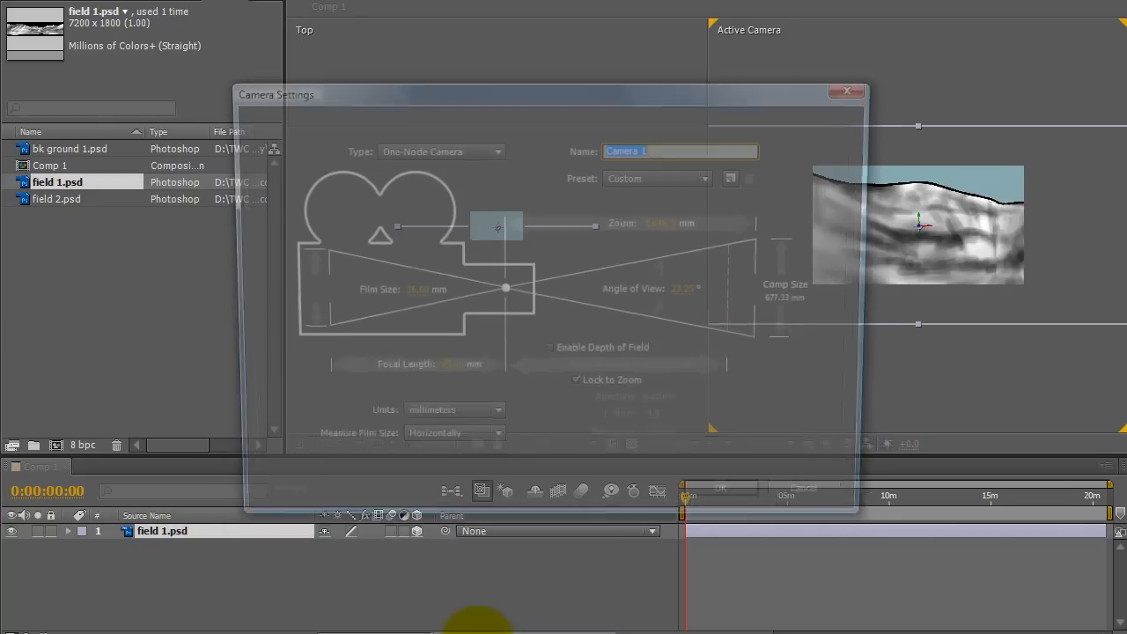
pyautogui.click(720, 488)
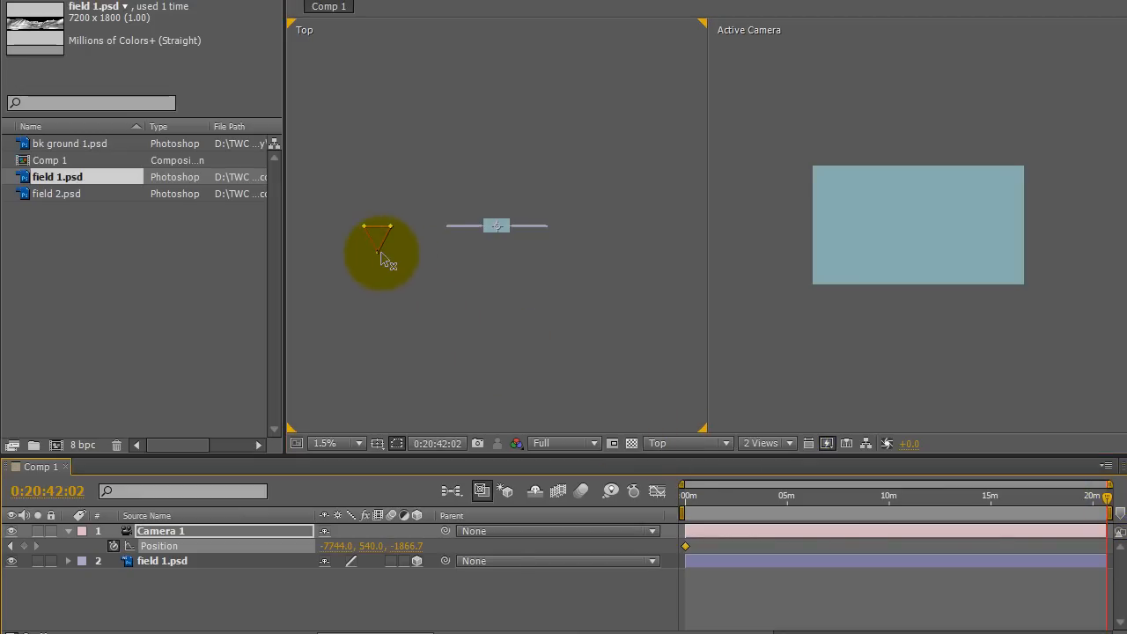
# Keyframe Camera 1's position and move it to the right at the last frame
pyautogui.moveTo(380, 255); pyautogui.dragTo(526, 261)
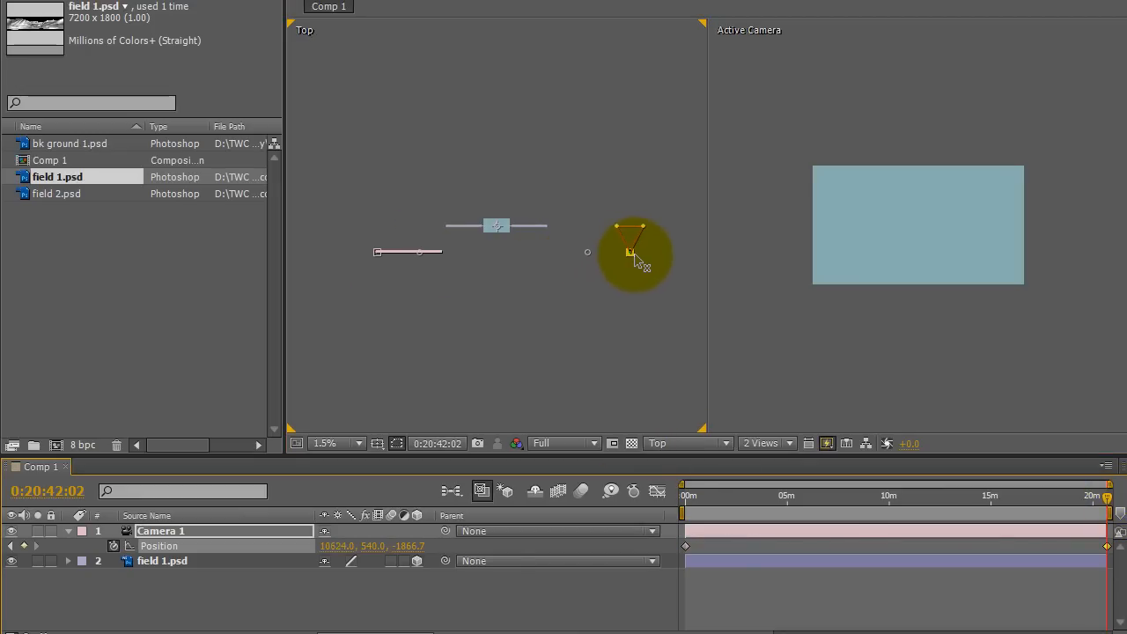
pyautogui.moveTo(634, 255); pyautogui.dragTo(528, 334)
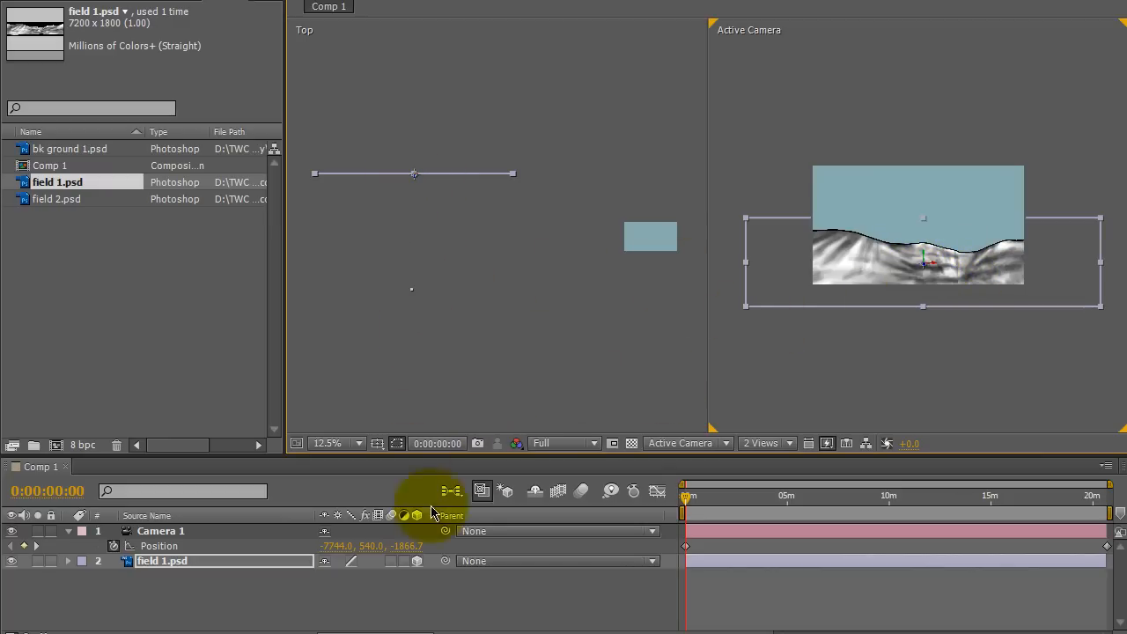
pyautogui.moveTo(719, 518)
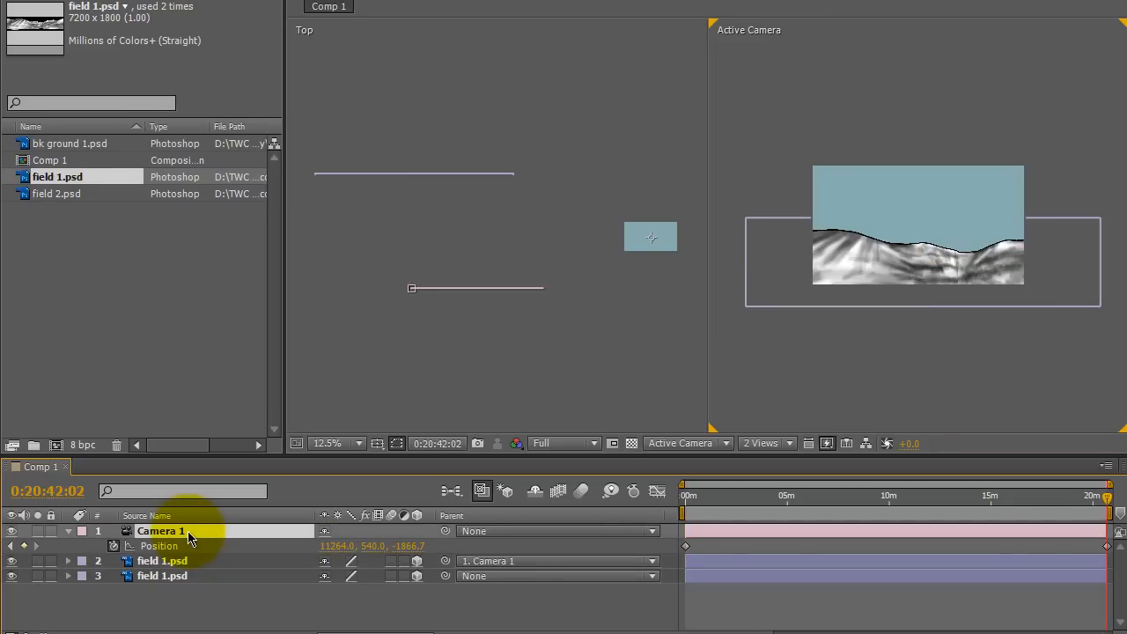
pyautogui.moveTo(1065, 501)
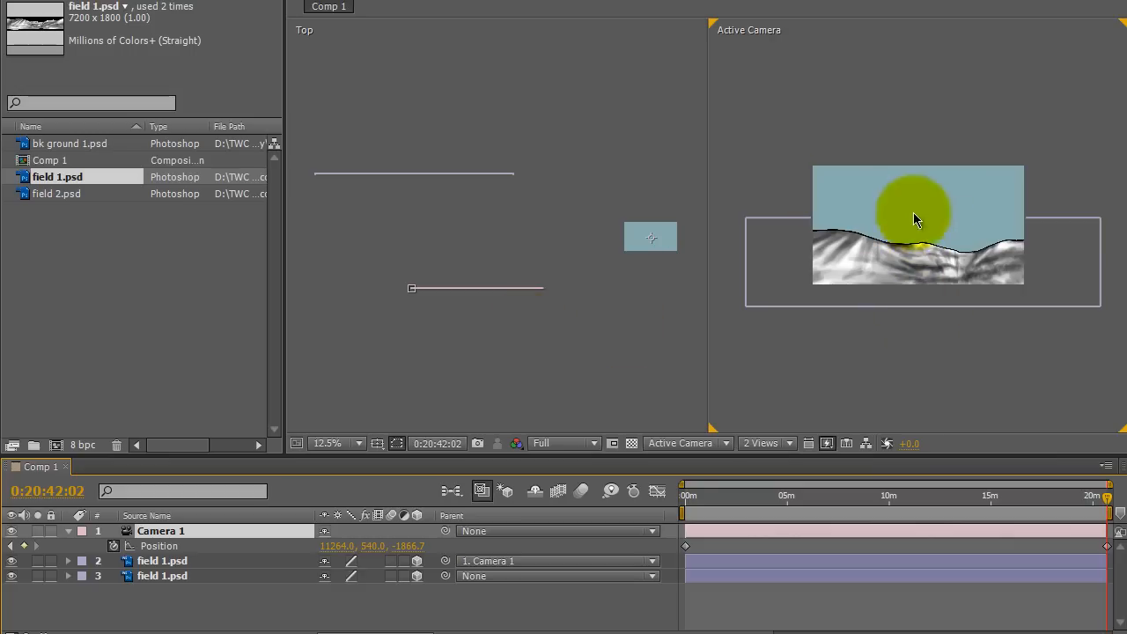
# Set the duplicated field 1.psd layer's Parent to None and scrub through the camera move
pyautogui.moveTo(915, 219); pyautogui.dragTo(919, 289)
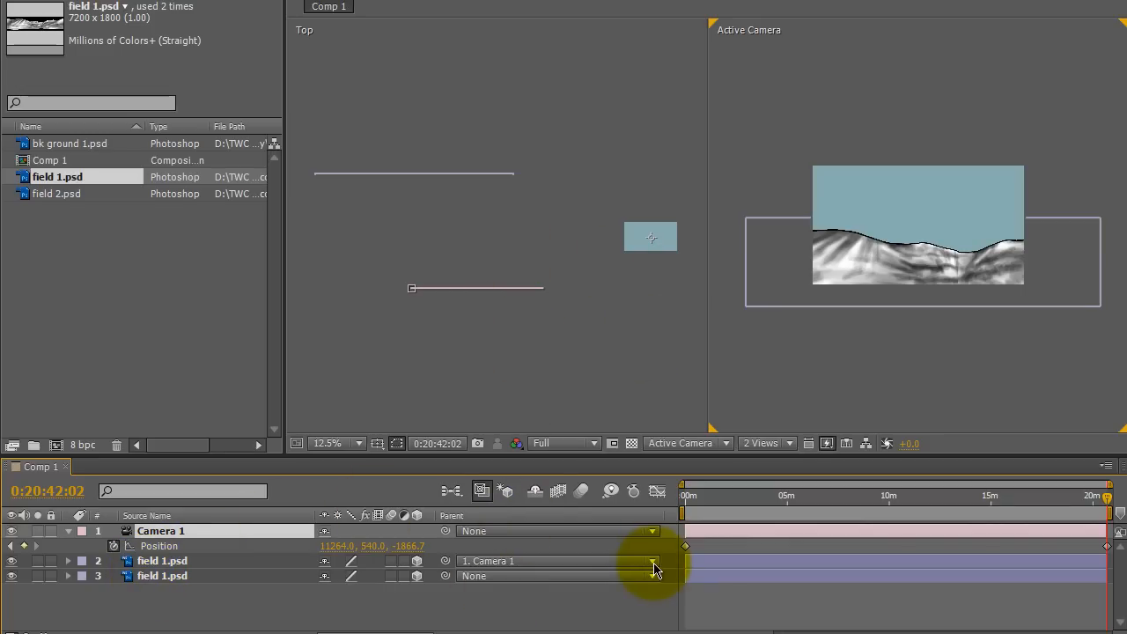
pyautogui.click(651, 576)
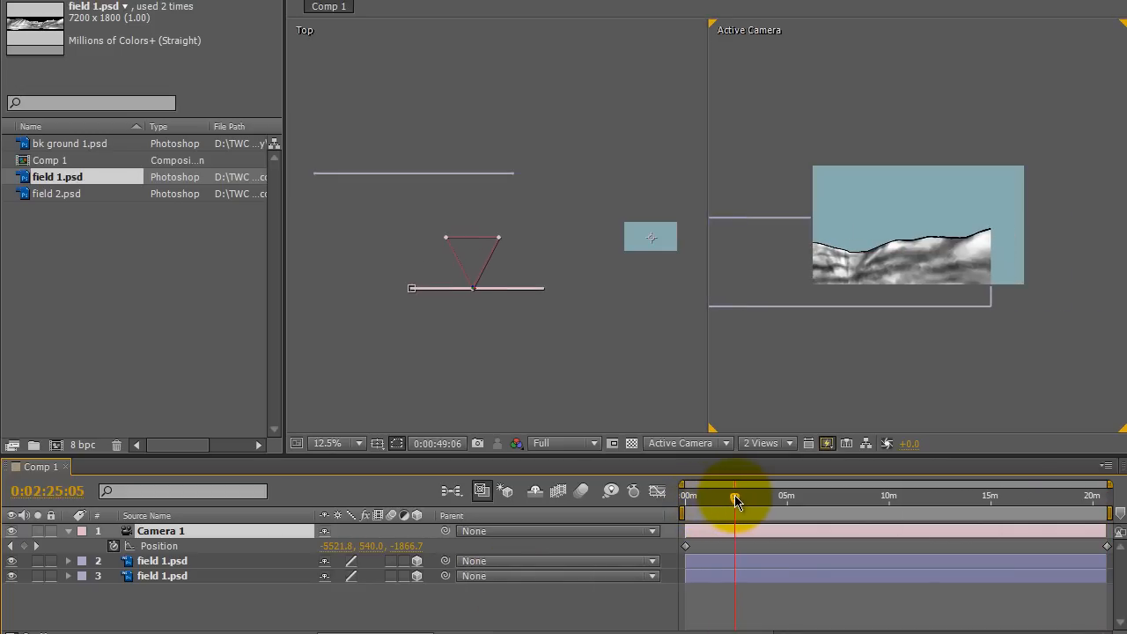
pyautogui.moveTo(736, 495); pyautogui.dragTo(774, 495)
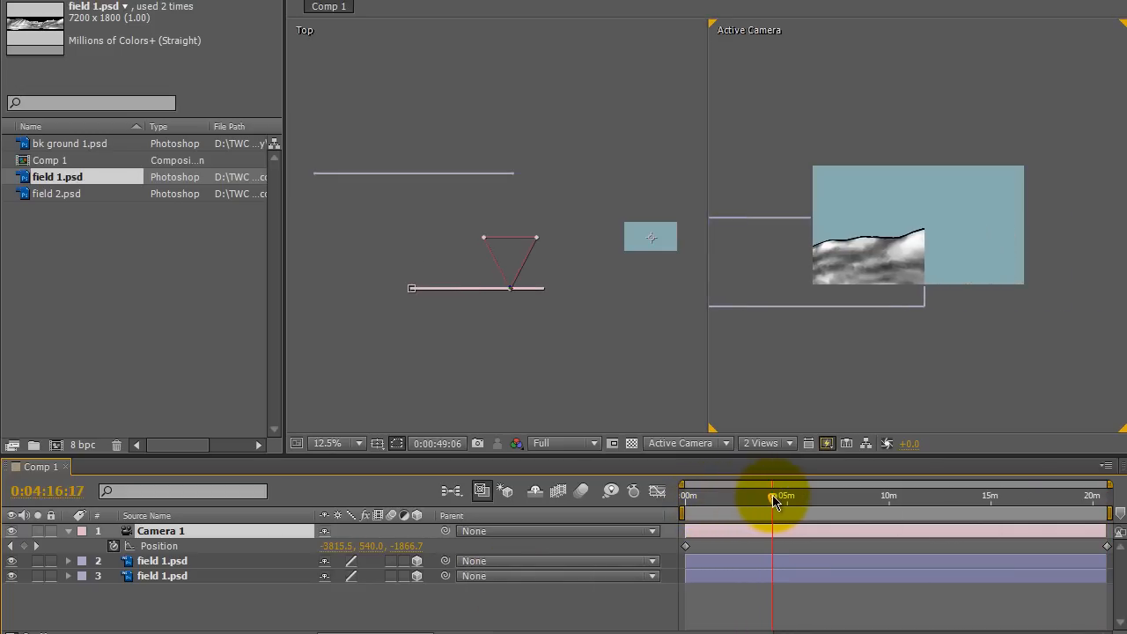
pyautogui.moveTo(781, 495); pyautogui.dragTo(847, 495)
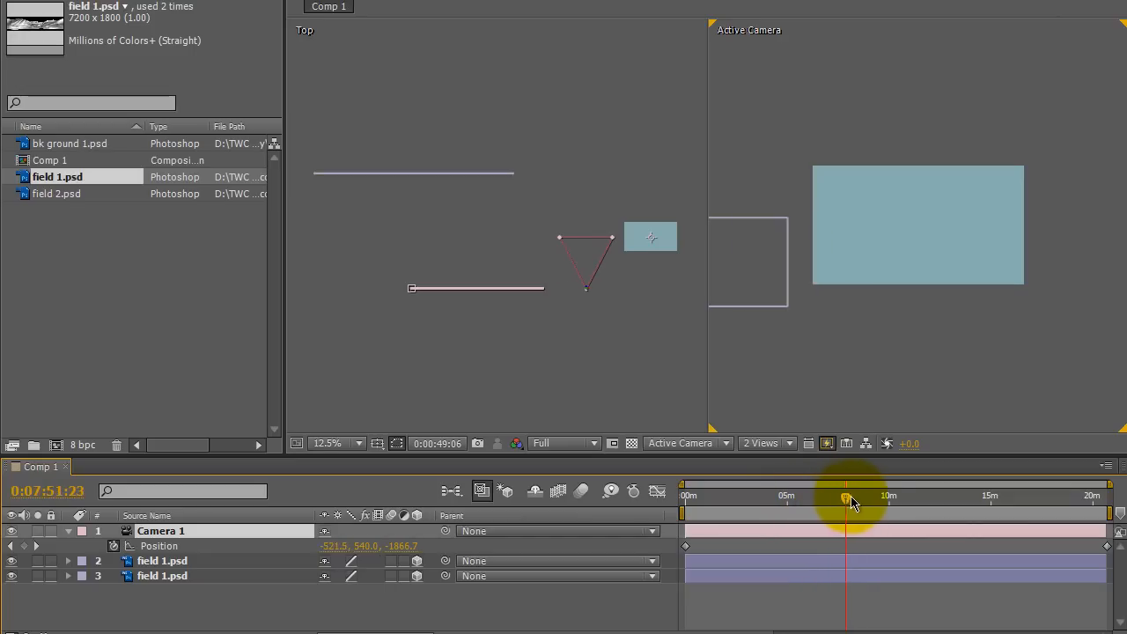
pyautogui.moveTo(849, 500); pyautogui.dragTo(982, 500)
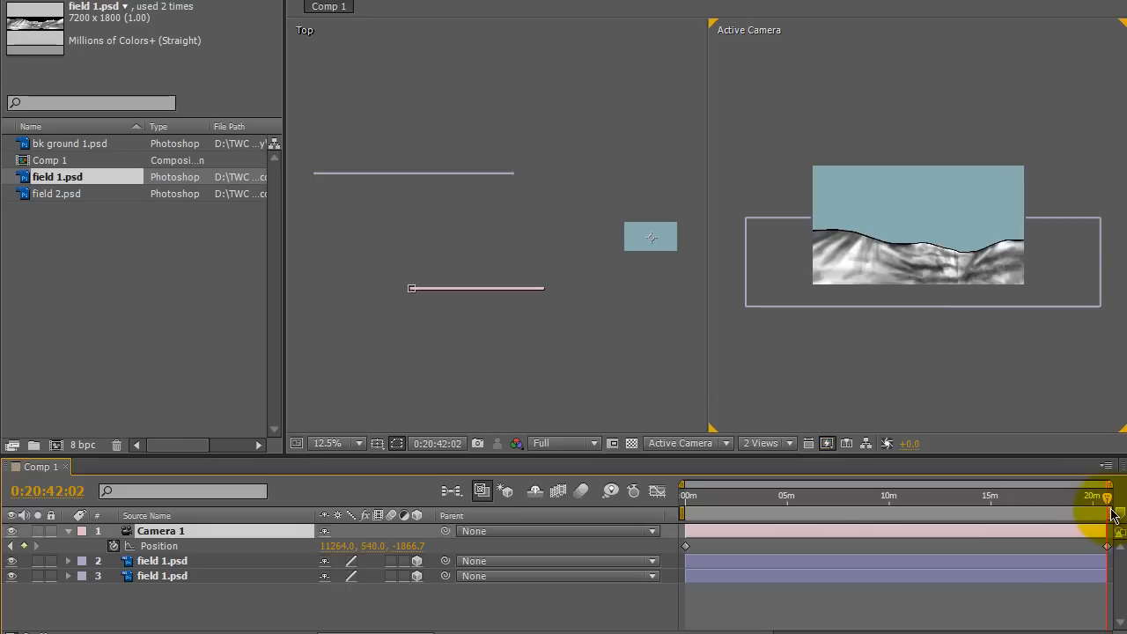
pyautogui.moveTo(887, 512)
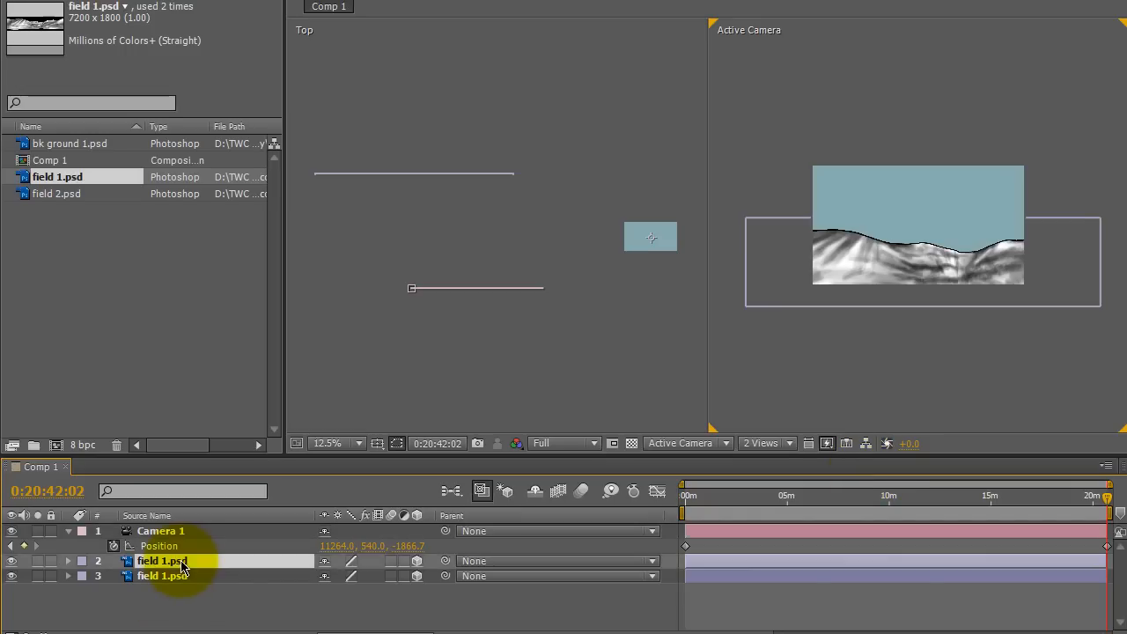
# Select the duplicate field 1.psd and slide it to join the first strip at mid-timeline
pyautogui.click(162, 559)
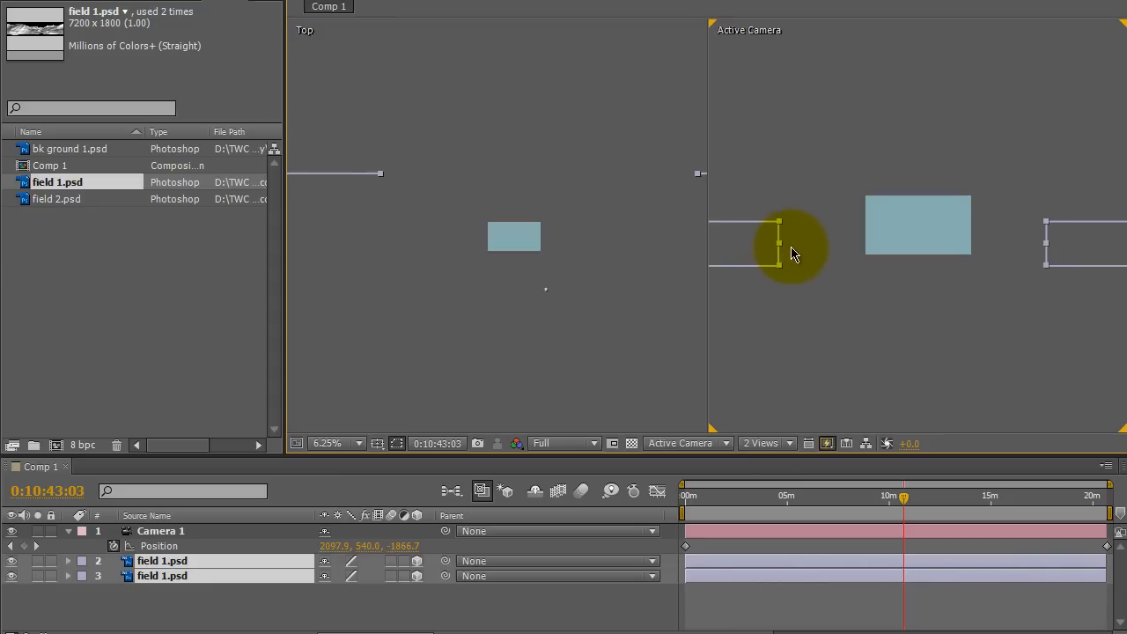
pyautogui.moveTo(778, 244); pyautogui.dragTo(862, 261)
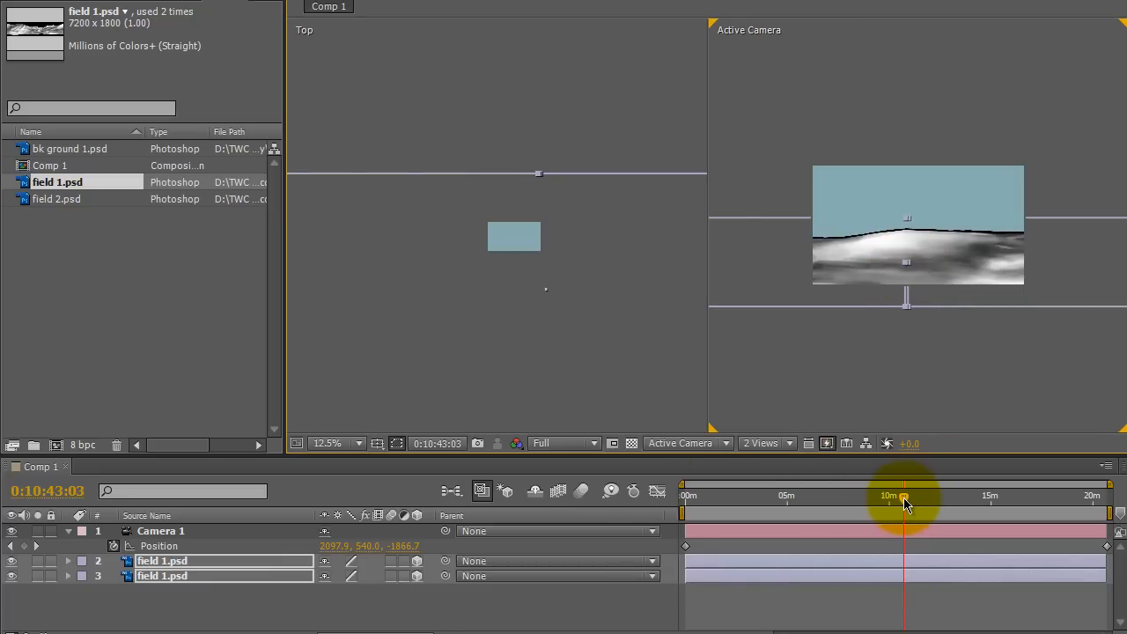
pyautogui.moveTo(902, 495)
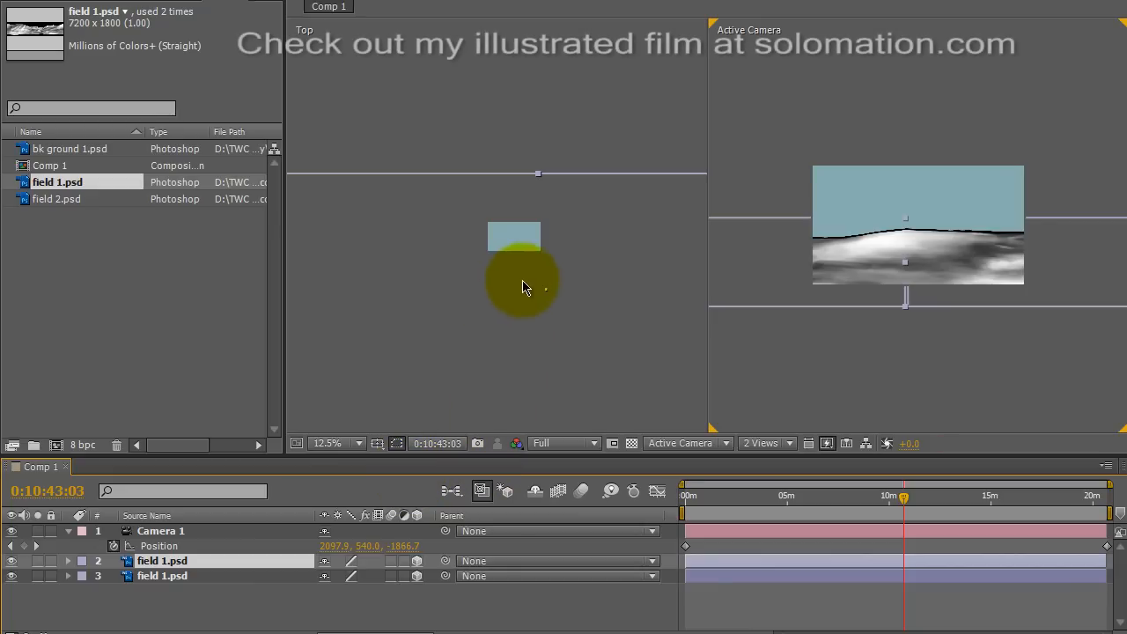
# Nudge the duplicate field strip in the Top view so the landscape reads as continuous
pyautogui.moveTo(524, 285); pyautogui.dragTo(643, 225)
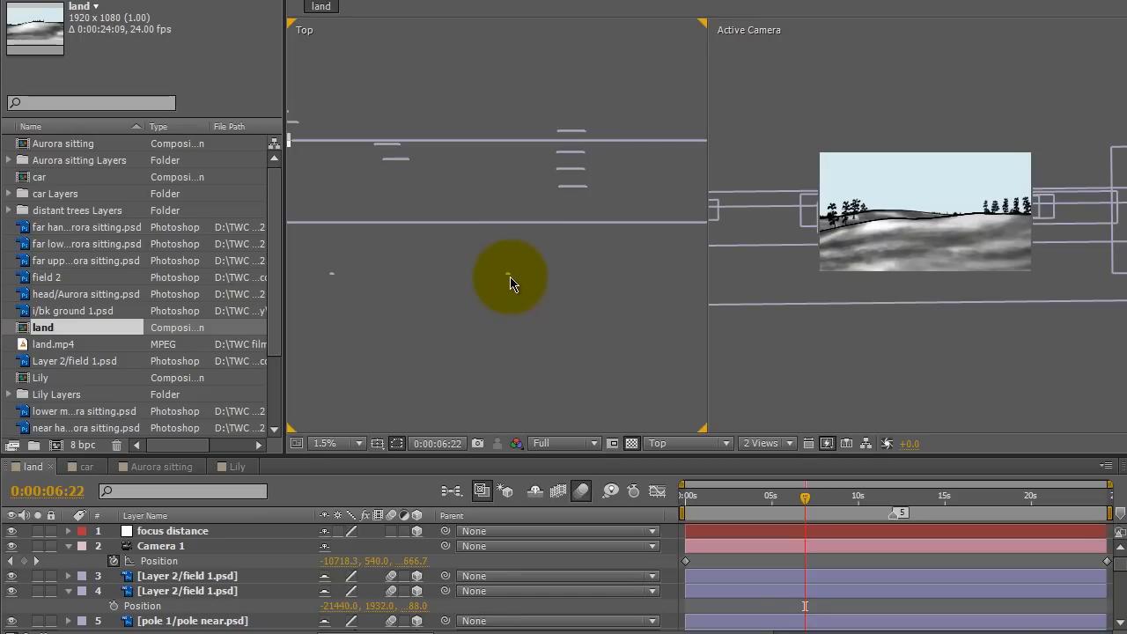
pyautogui.moveTo(359, 278)
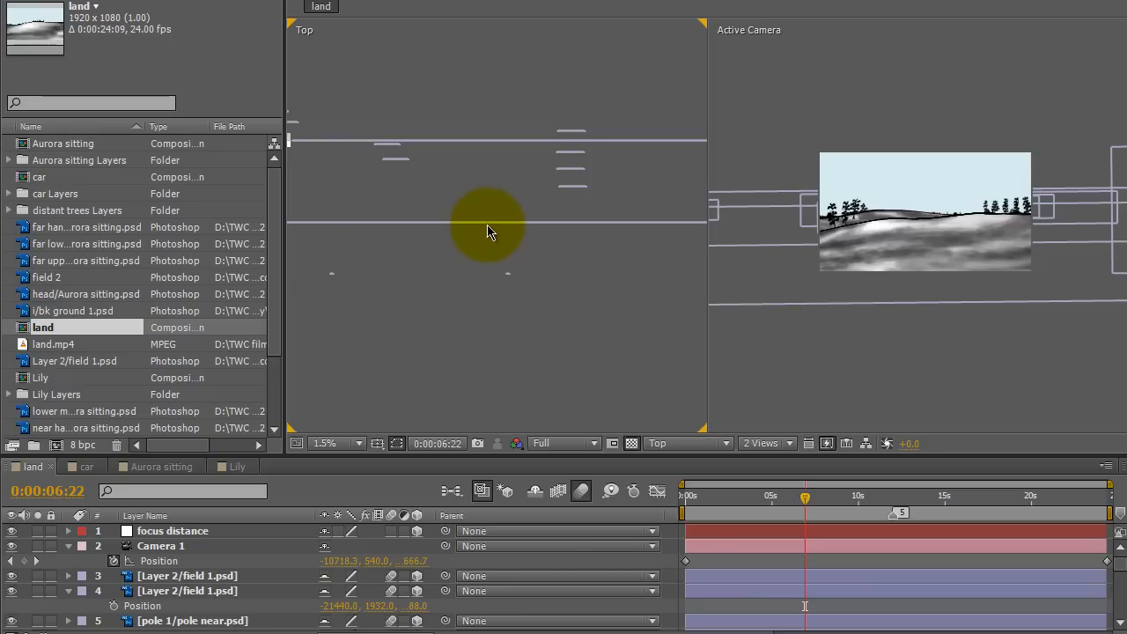
pyautogui.moveTo(490, 120)
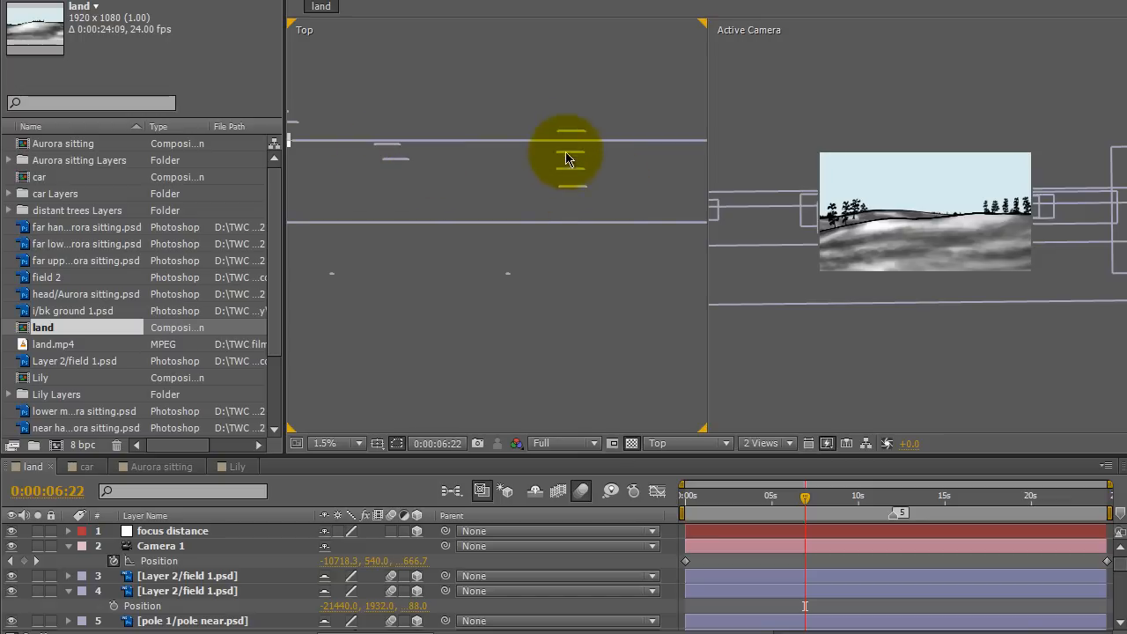
# Reposition a landscape strip layer in the land composition's Top view
pyautogui.moveTo(567, 157); pyautogui.dragTo(579, 192)
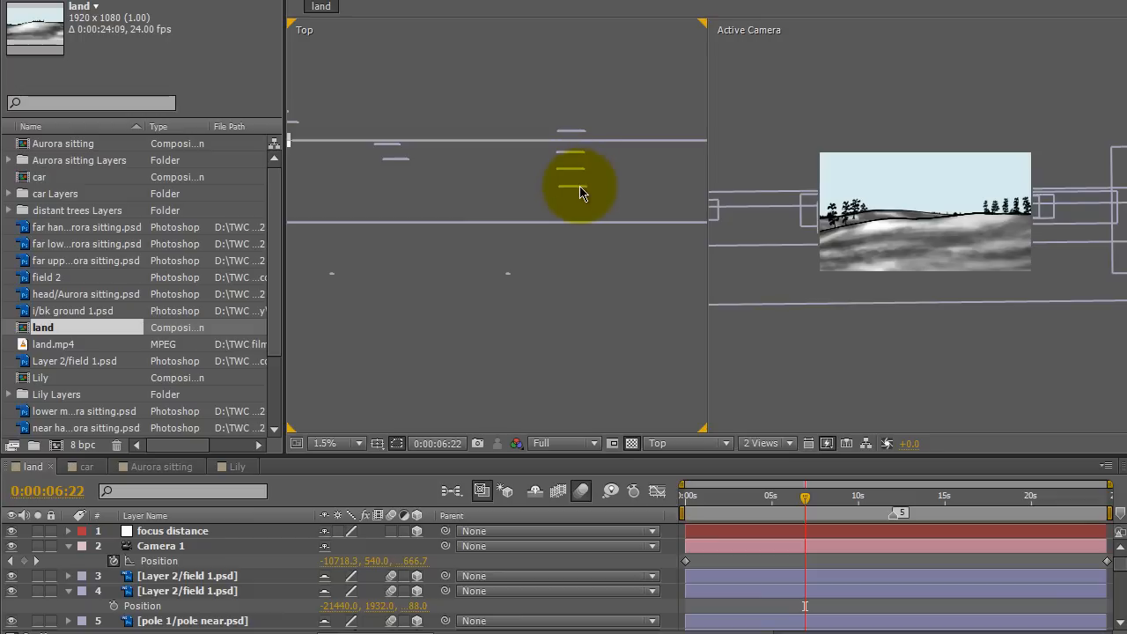